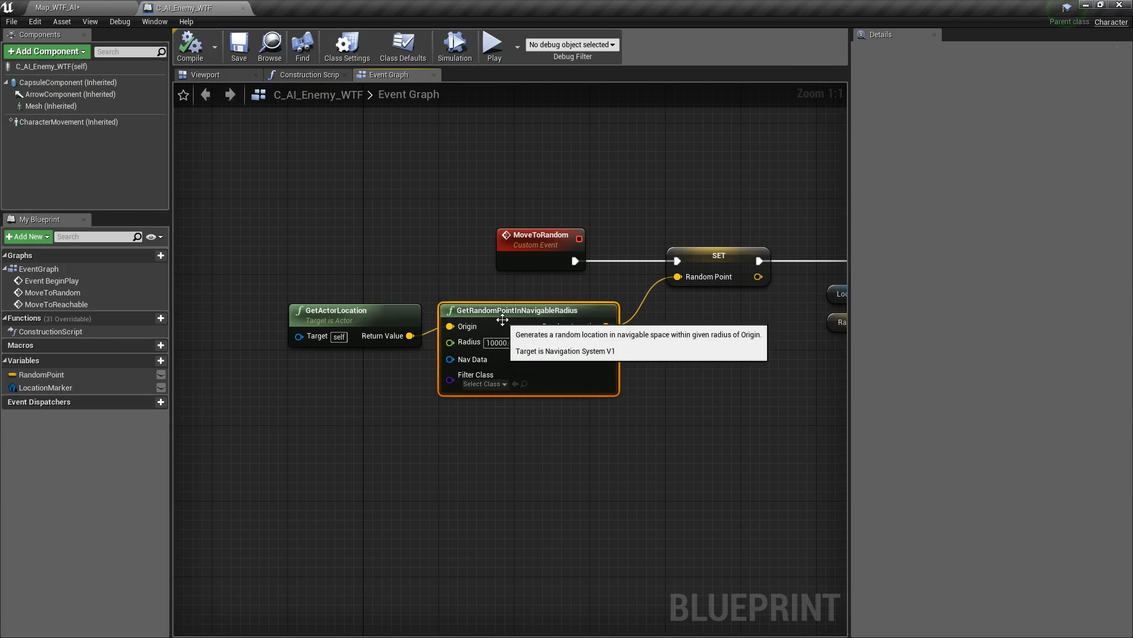
mouse_move(574, 421)
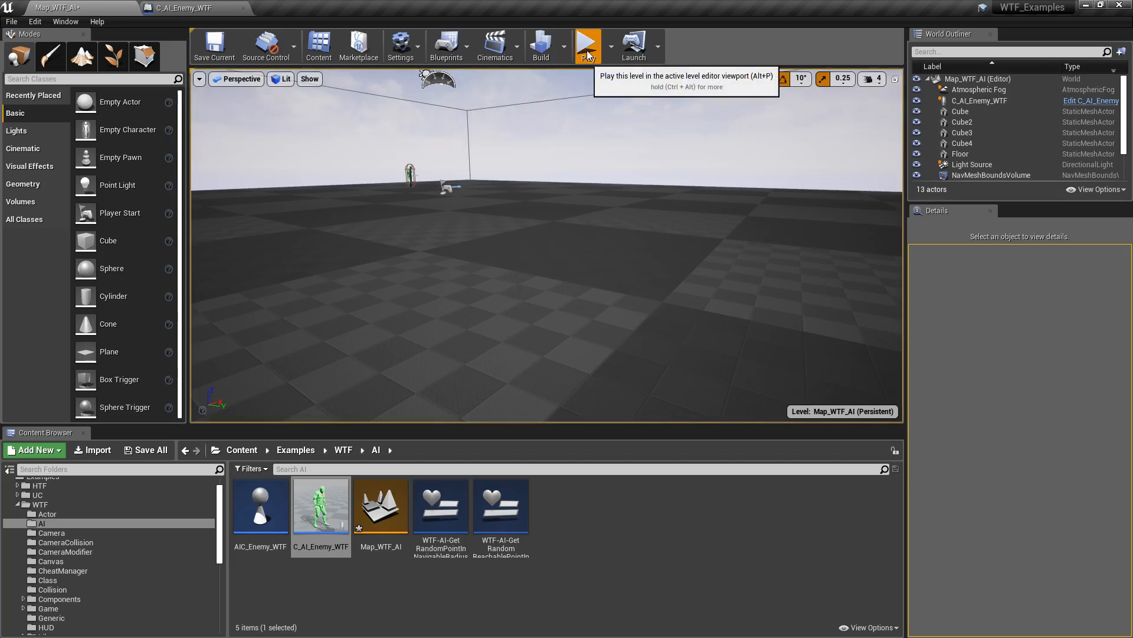
- Play the level and watch the AI walk to random navigable floor points
click(586, 45)
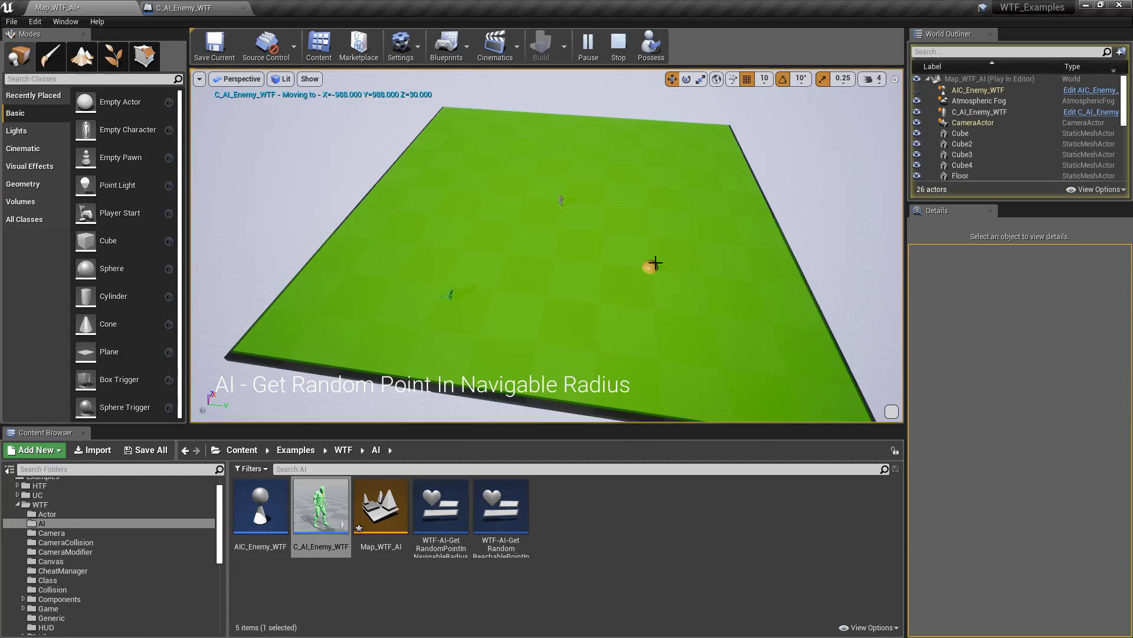
click(618, 45)
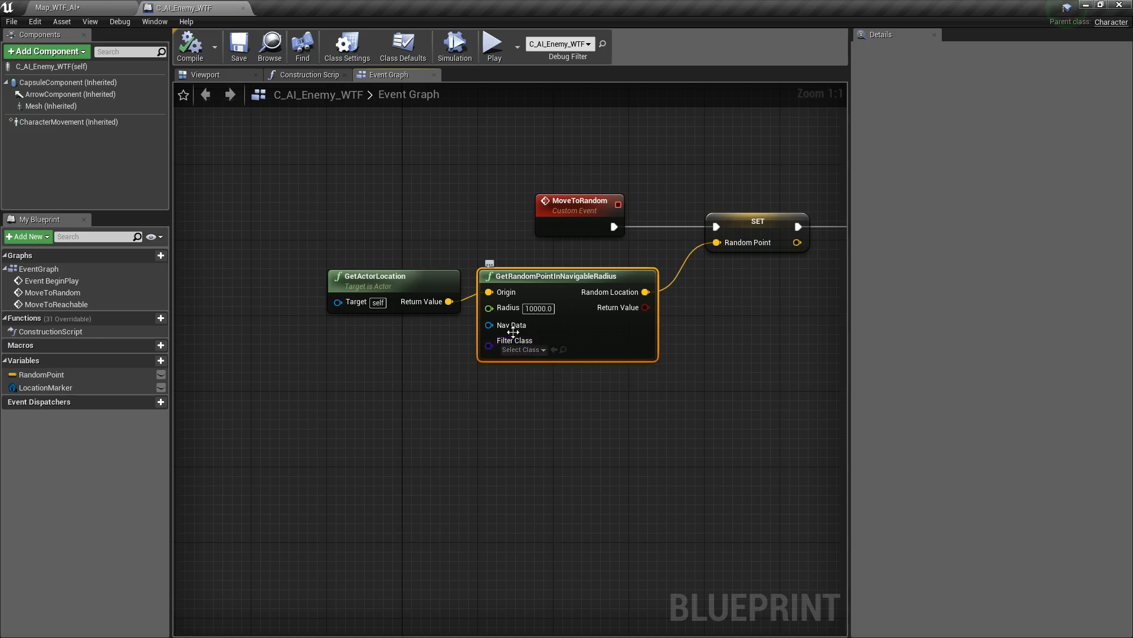
mouse_move(509, 325)
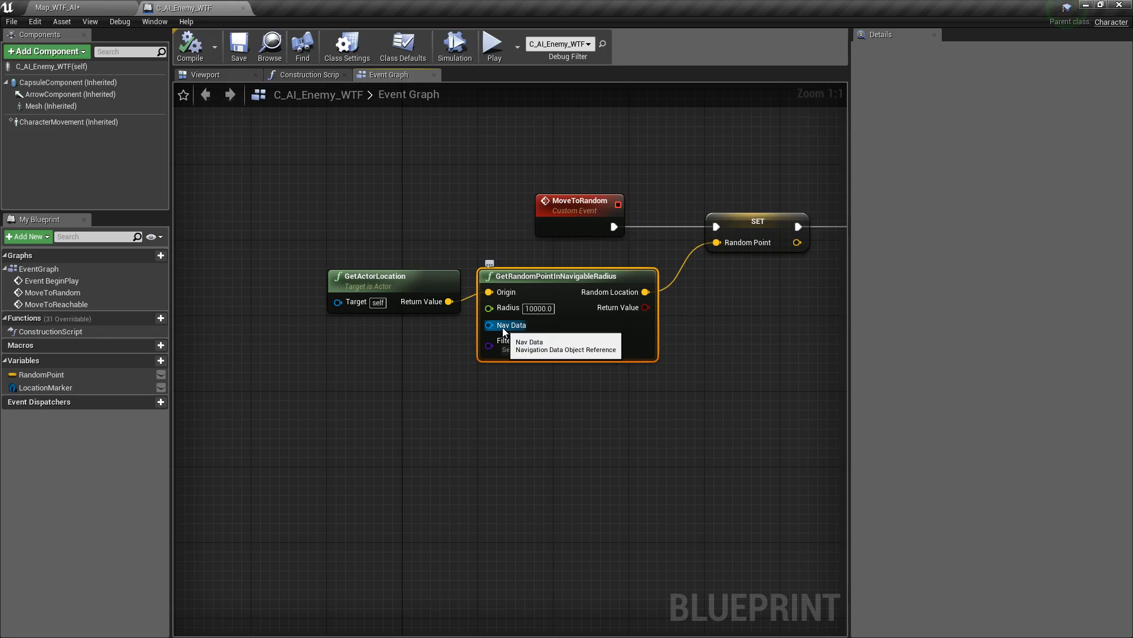
mouse_move(513, 377)
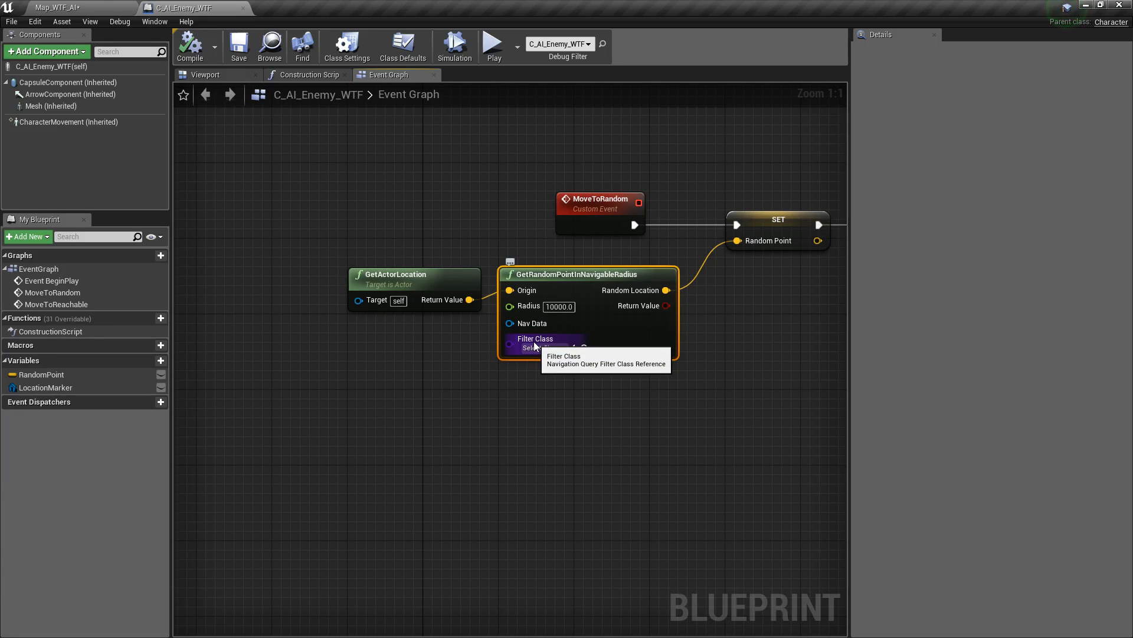
click(541, 348)
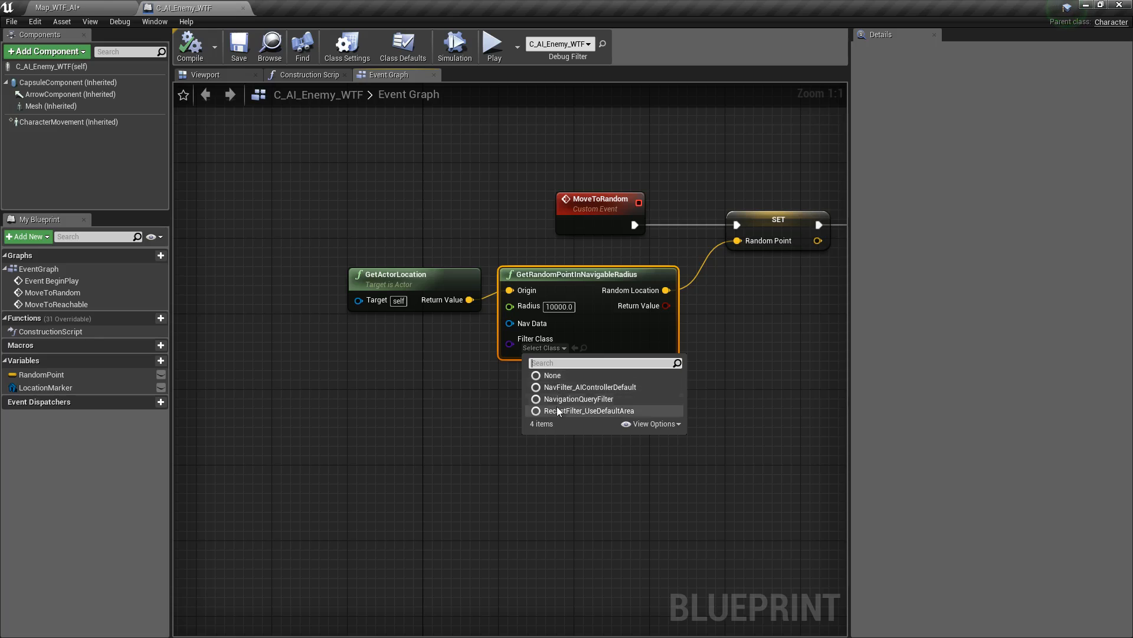
mouse_move(563, 390)
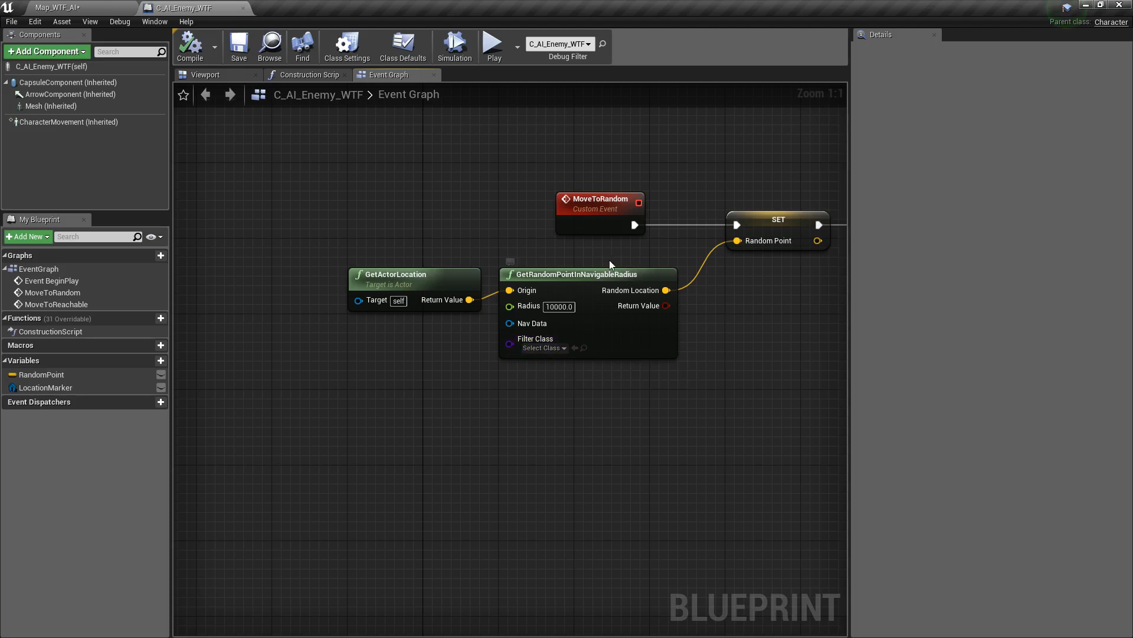
mouse_move(609, 305)
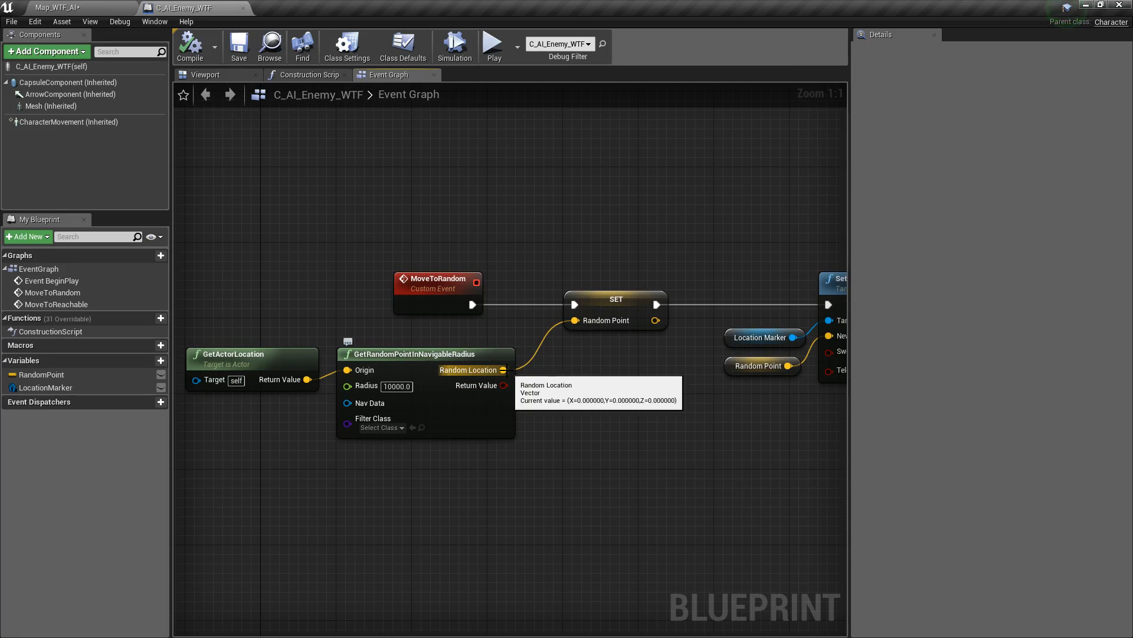
mouse_move(501, 385)
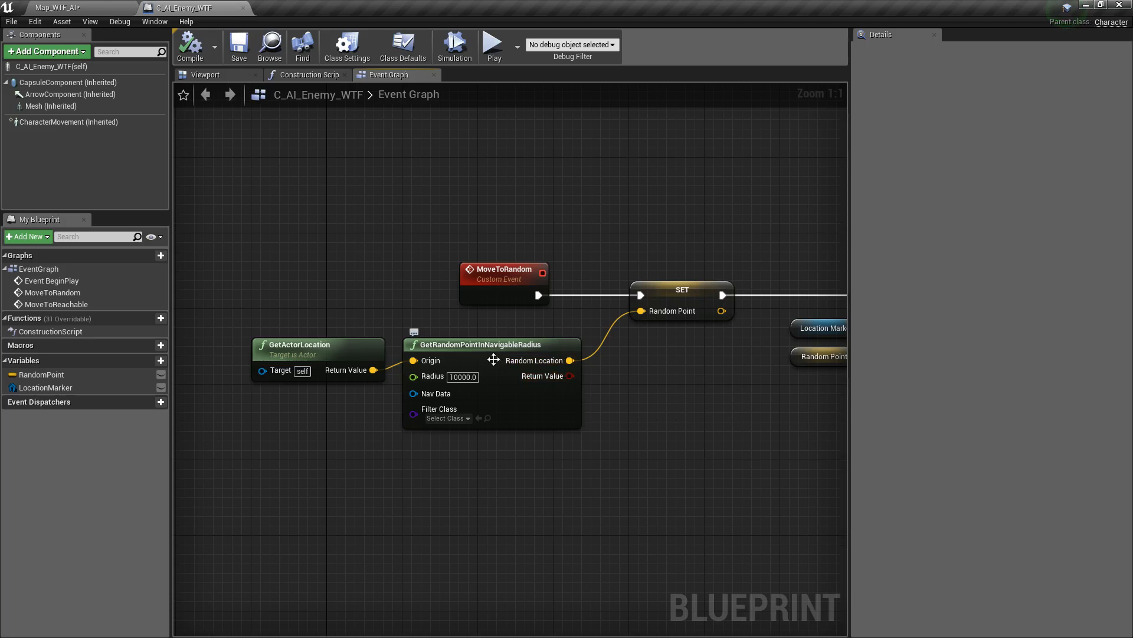
mouse_move(570, 376)
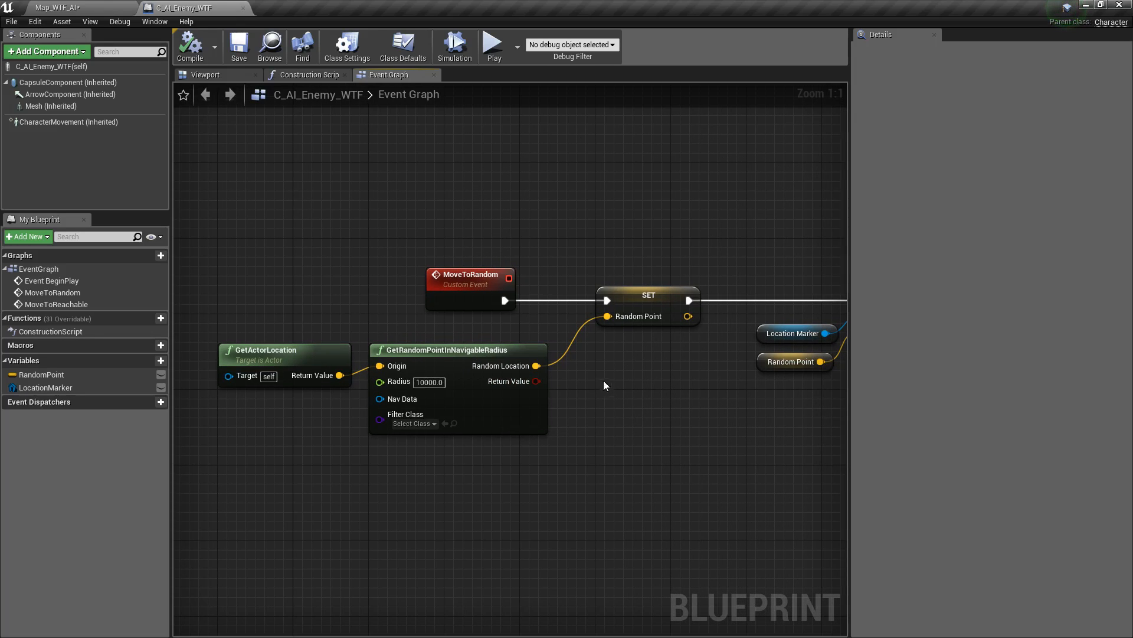
mouse_move(508, 381)
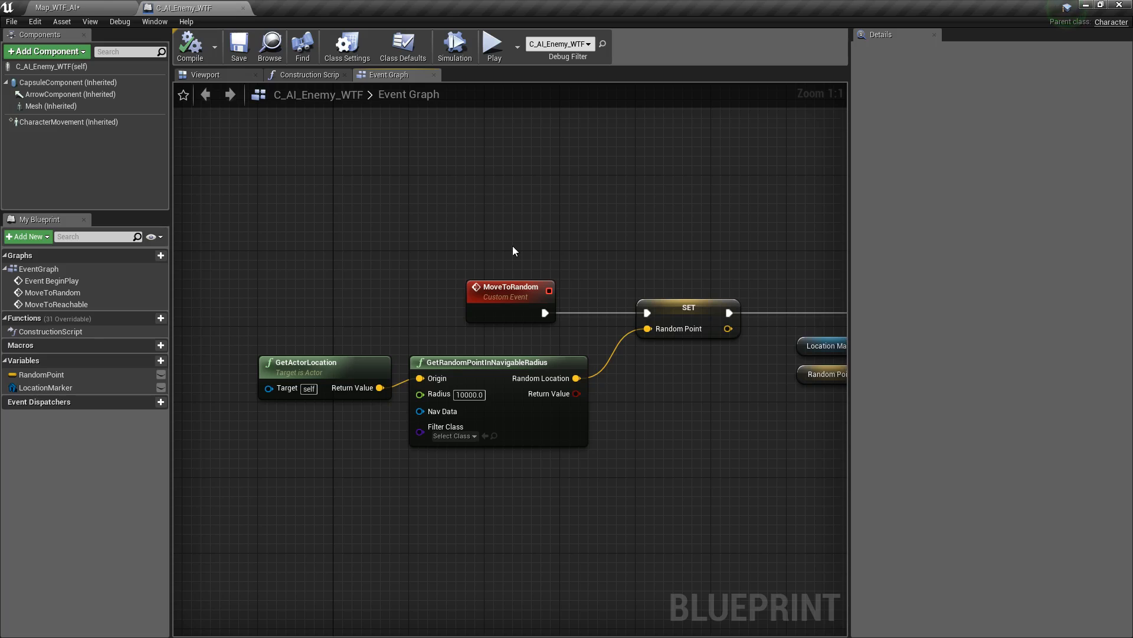
- Return to the level map, orbit into the walled area, and play the level
click(58, 7)
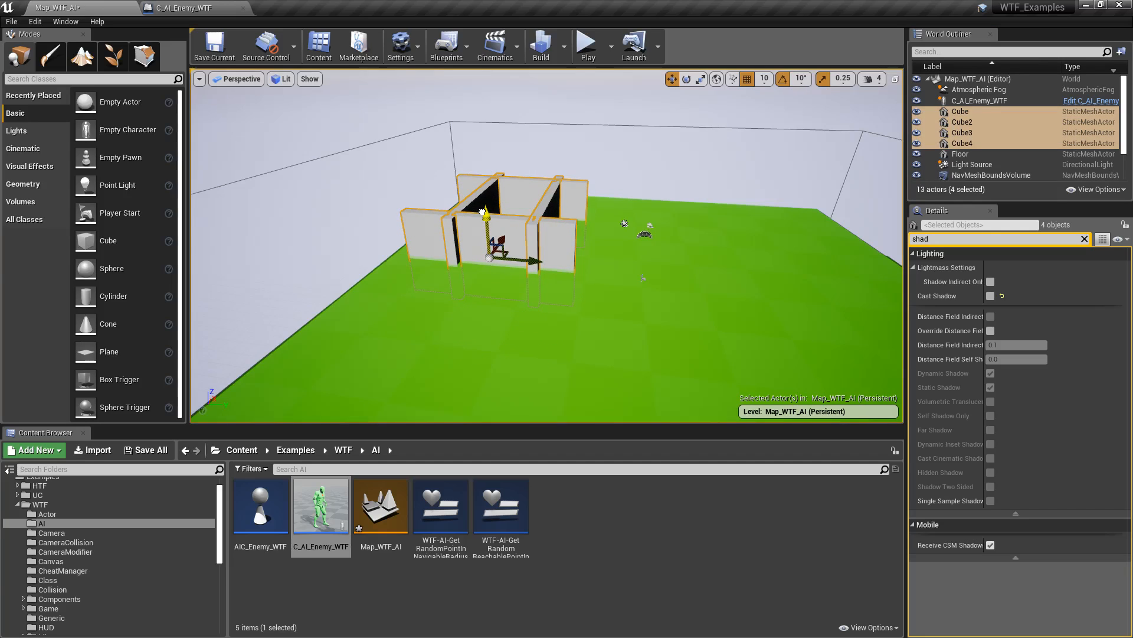
drag(484, 217, 521, 219)
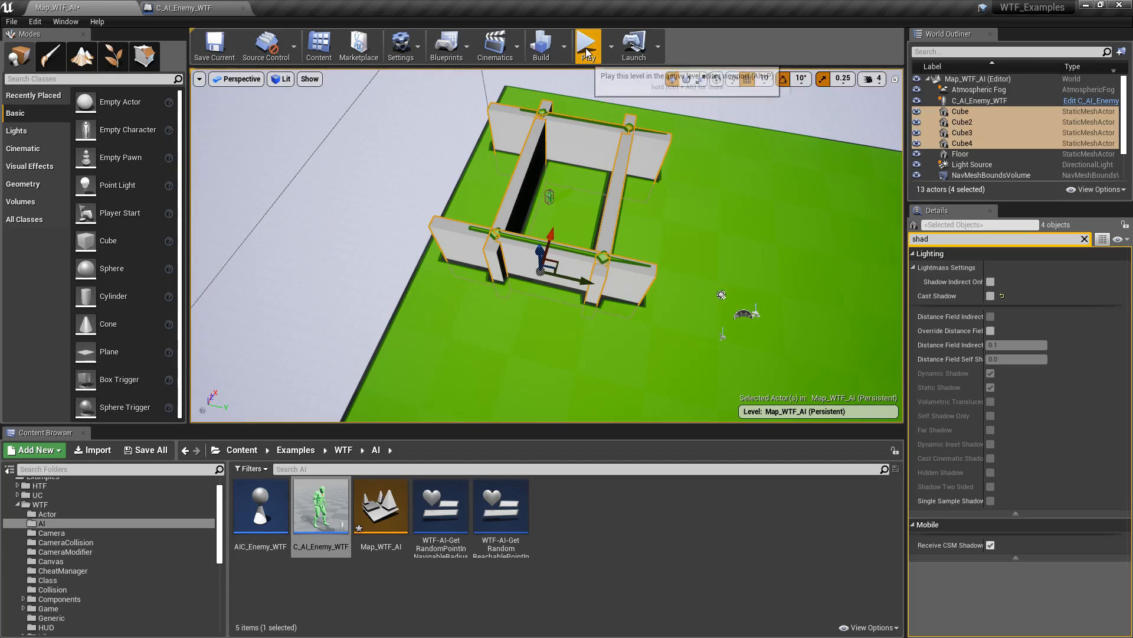
click(586, 45)
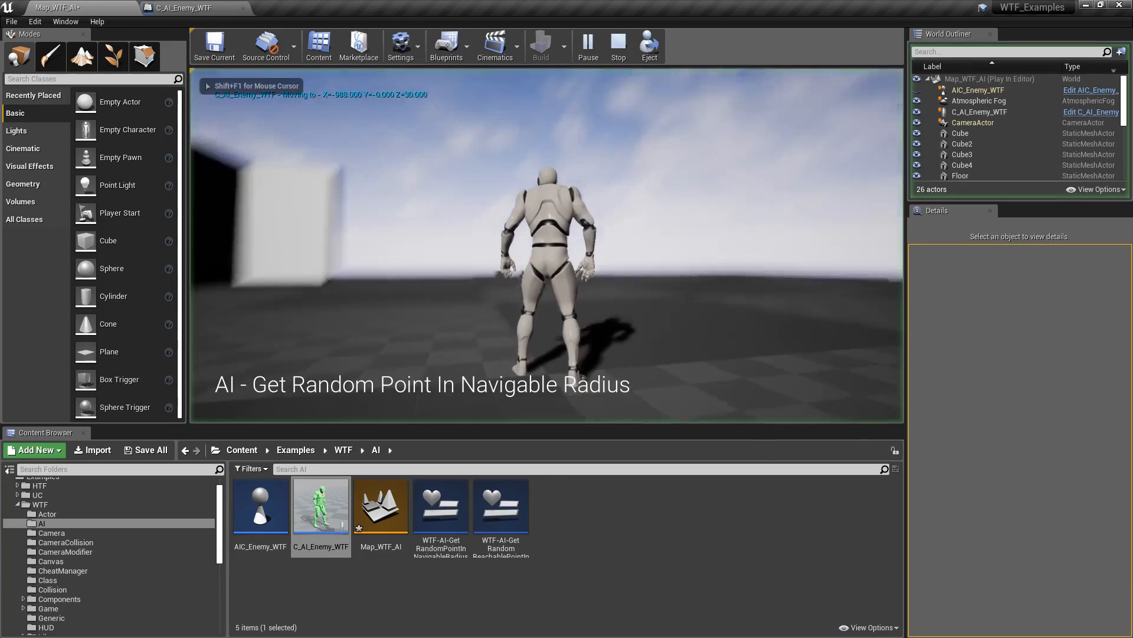
- Eject to watch the AI wander among the walls, stop play, and reopen C_AI_Enemy_WTF
click(648, 45)
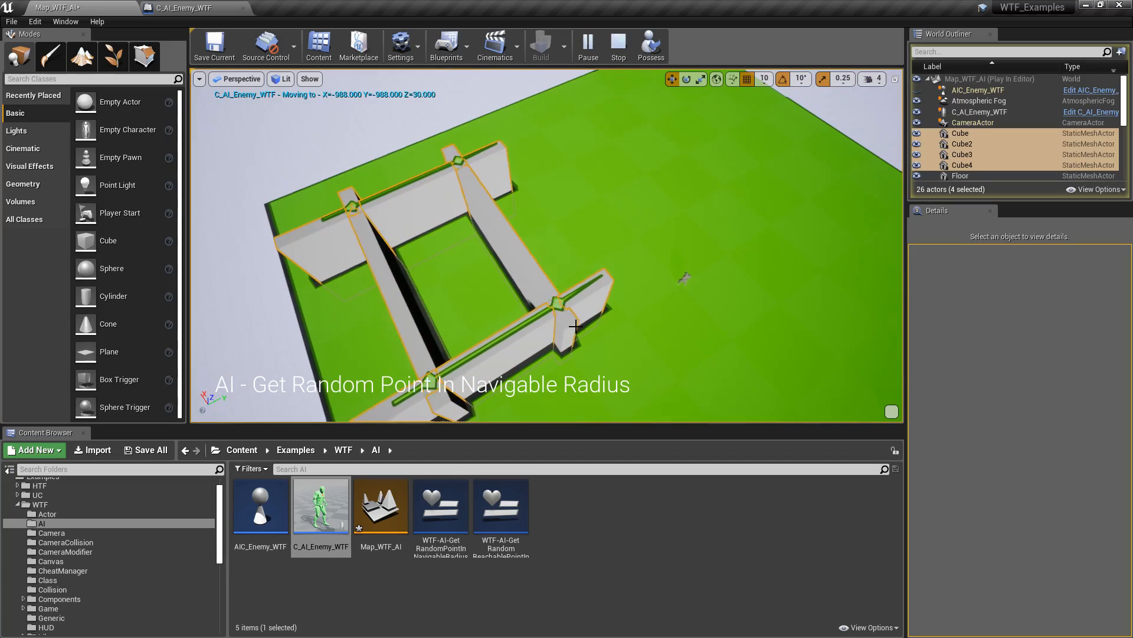
click(617, 45)
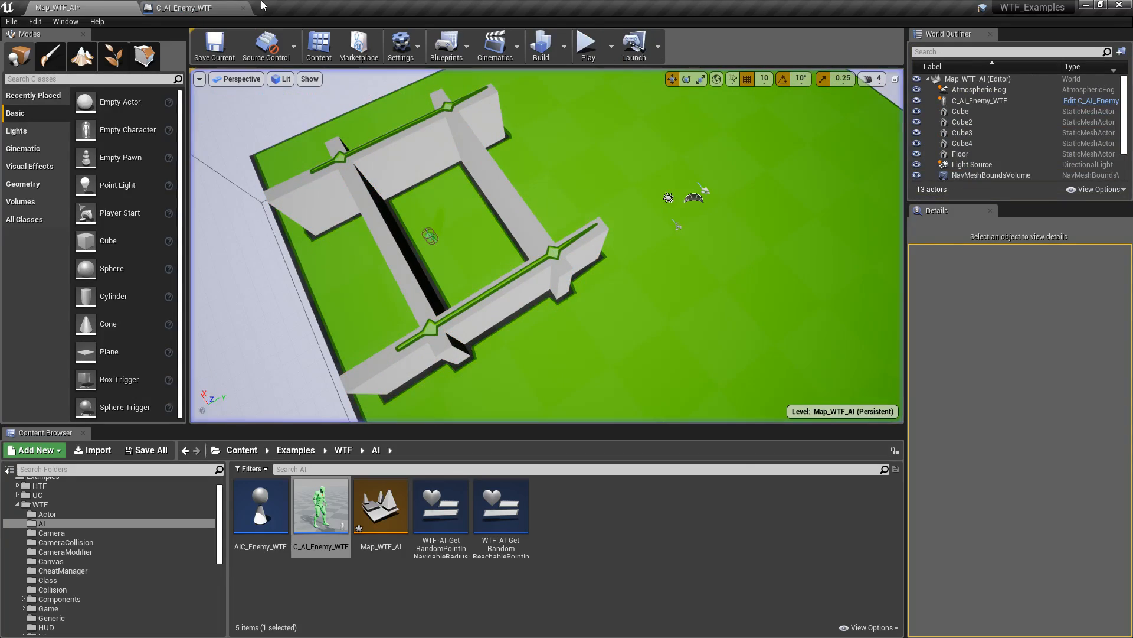
click(180, 7)
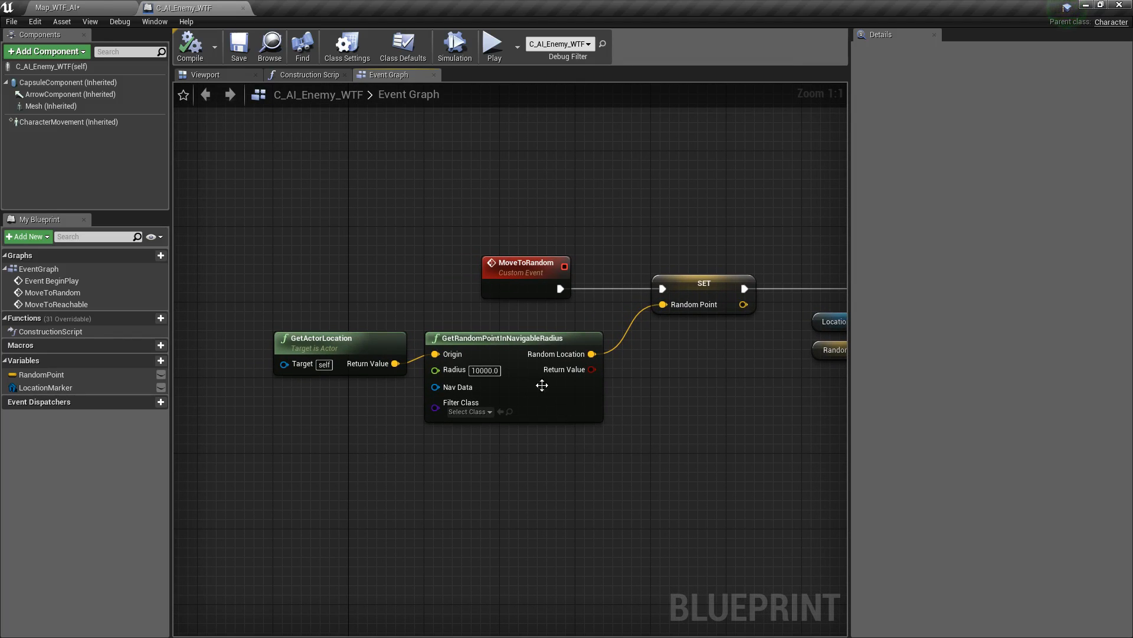
mouse_move(506, 351)
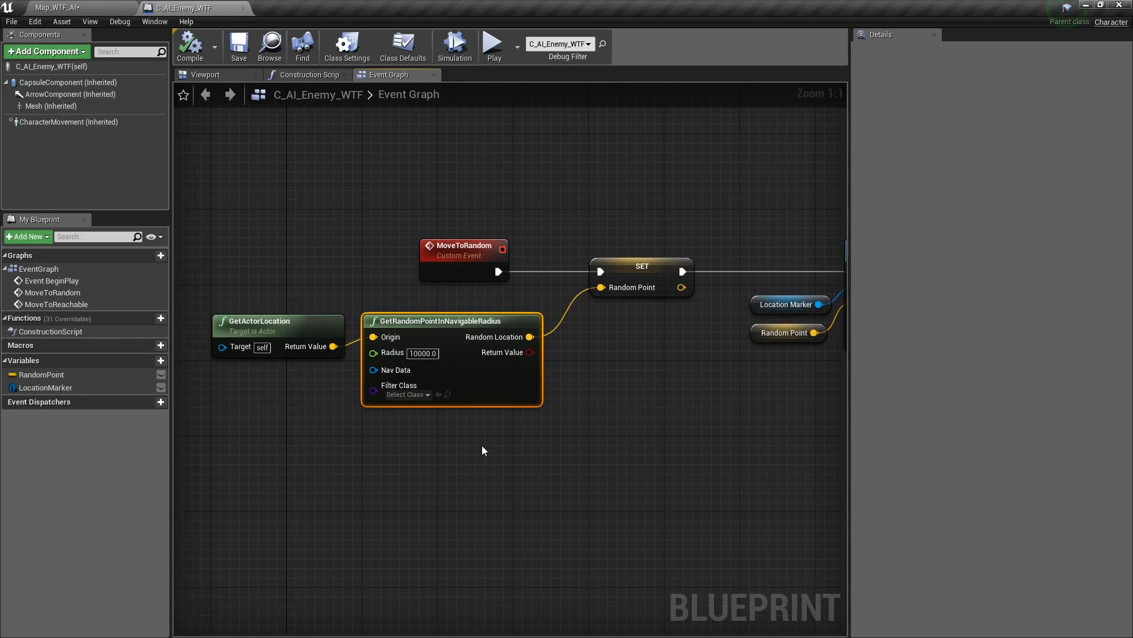
mouse_move(402, 328)
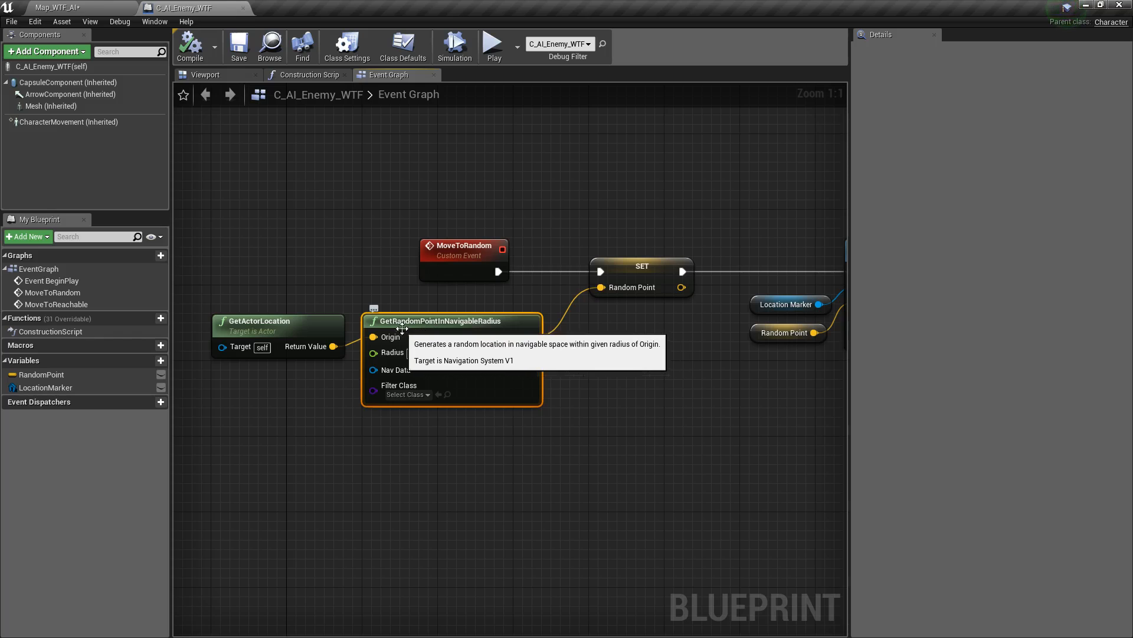